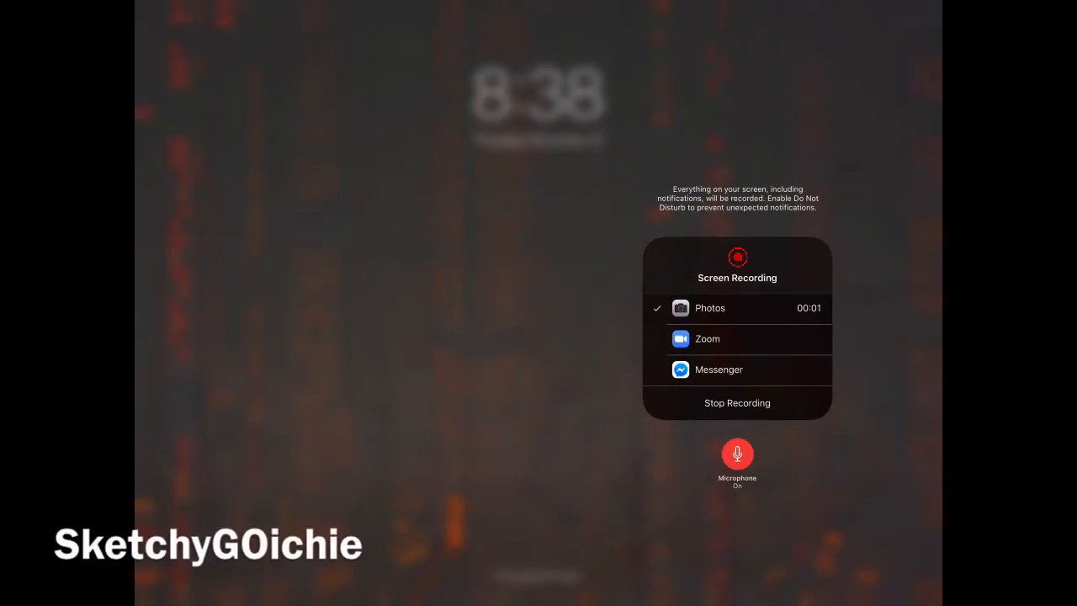
- Start a screen recording and dismiss Control Center to reach the Procreate gallery
{"action": "left_click", "coordinate": [737, 328]}
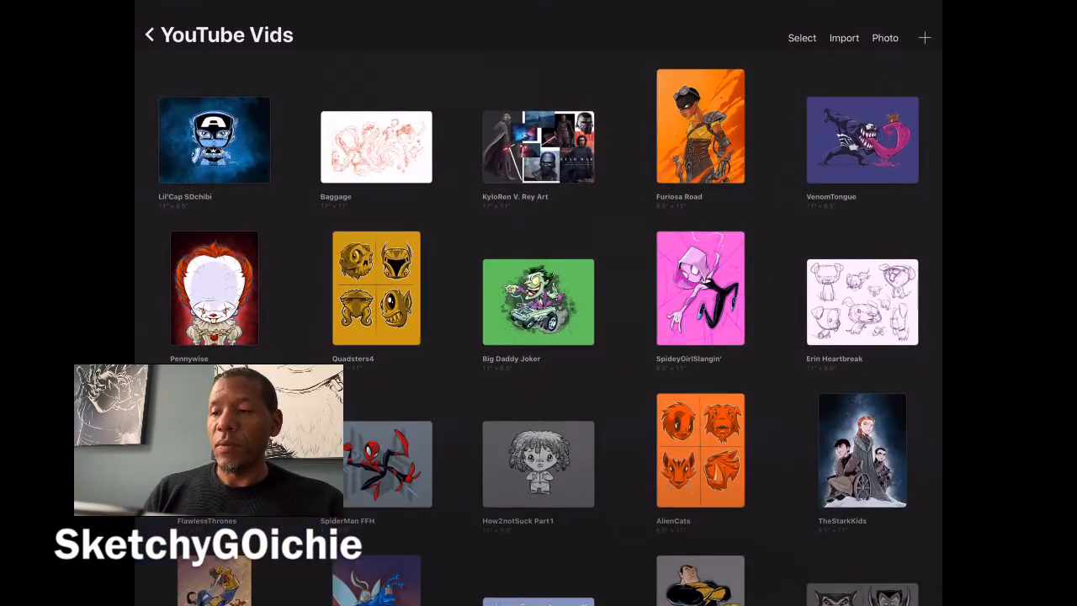
- Create a new blank canvas from the Gallery's + button
{"action": "left_click", "coordinate": [924, 37]}
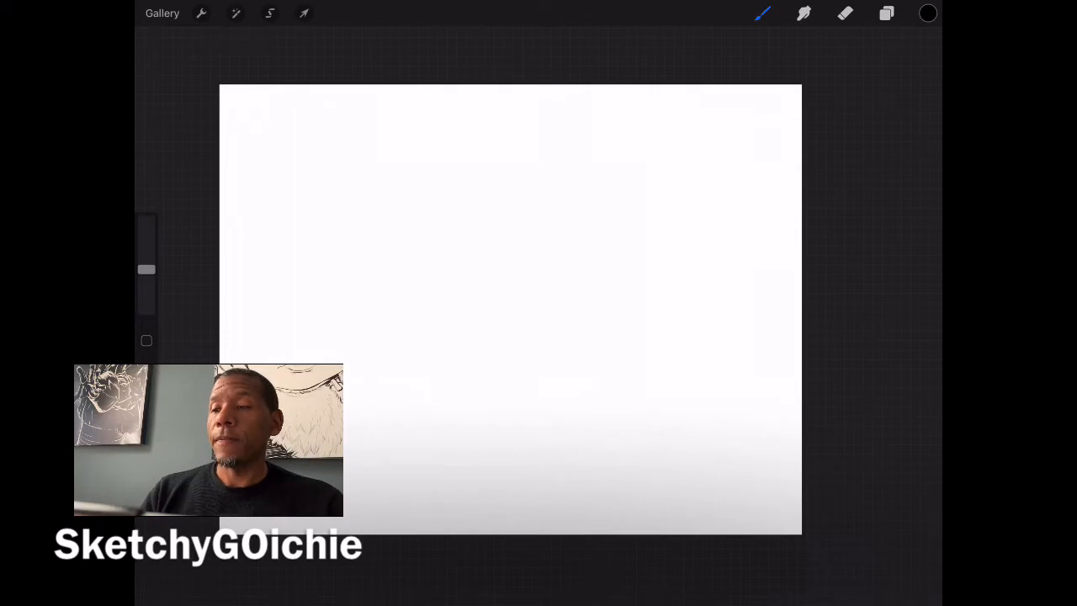
- Fill Layer 1 with blue and choose black for the guideline sketch
{"action": "left_click", "coordinate": [885, 14]}
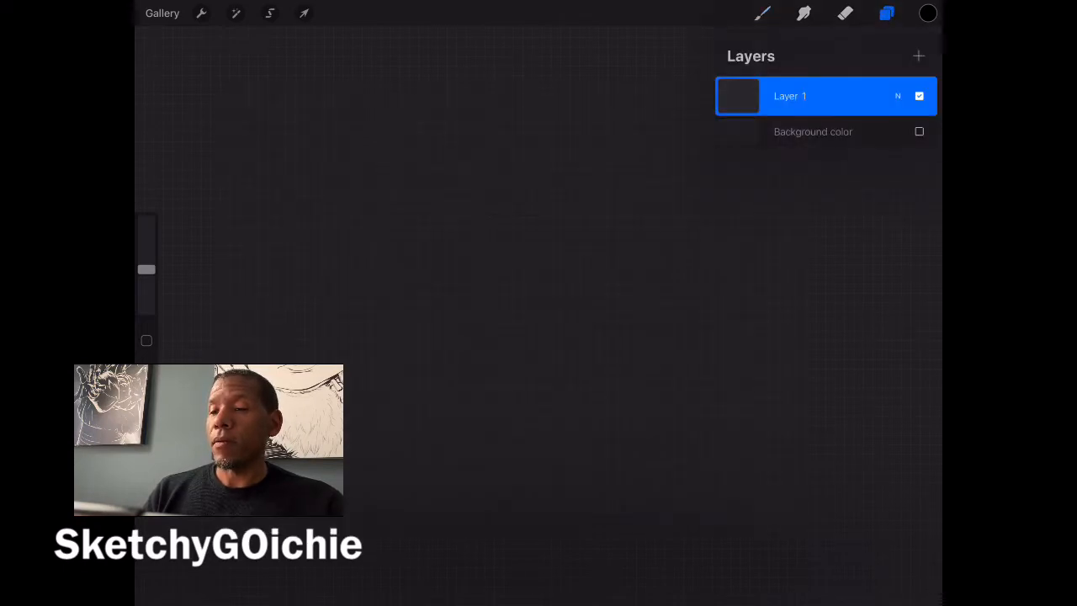
{"action": "left_click", "coordinate": [927, 13]}
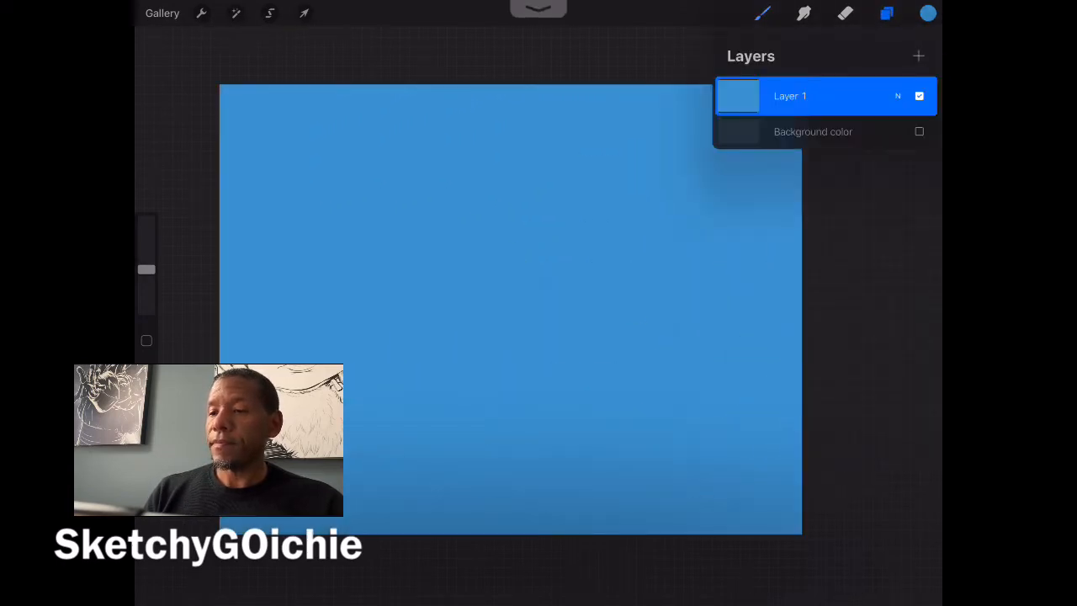
{"action": "left_click", "coordinate": [926, 14]}
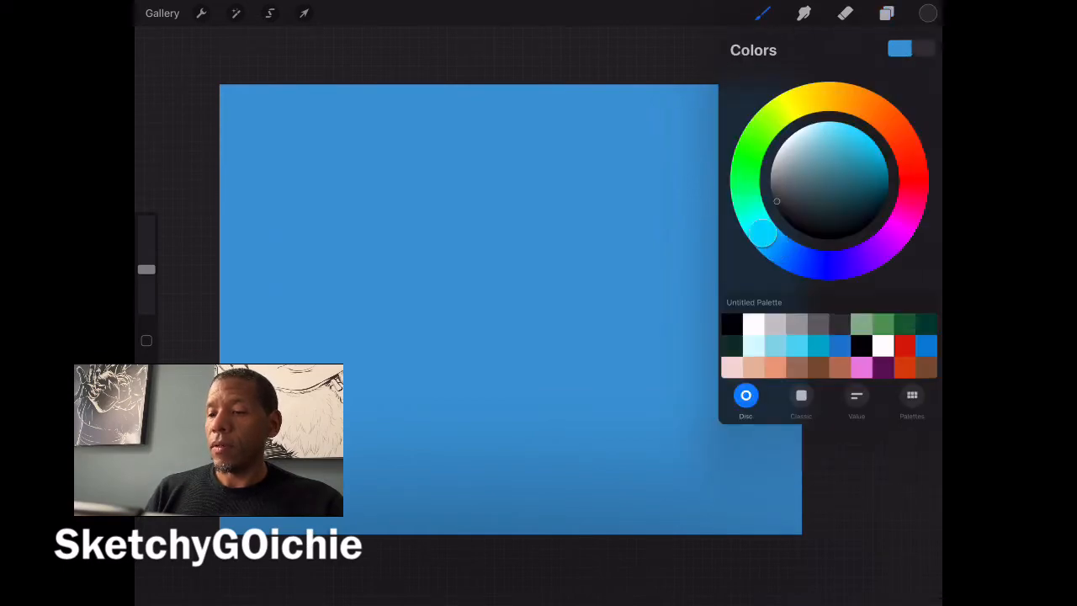
{"action": "left_click", "coordinate": [928, 13]}
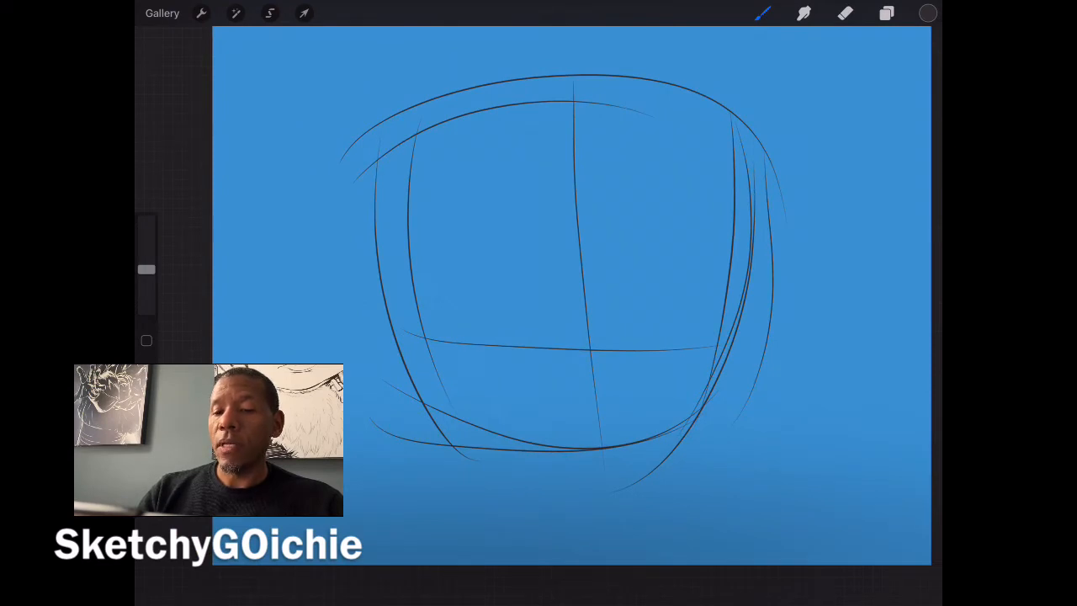
- Sketch and darken the first oval eye, then outline a second eye below it
{"action": "left_click_drag", "start_coordinate": [484, 303], "coordinate": [497, 354]}
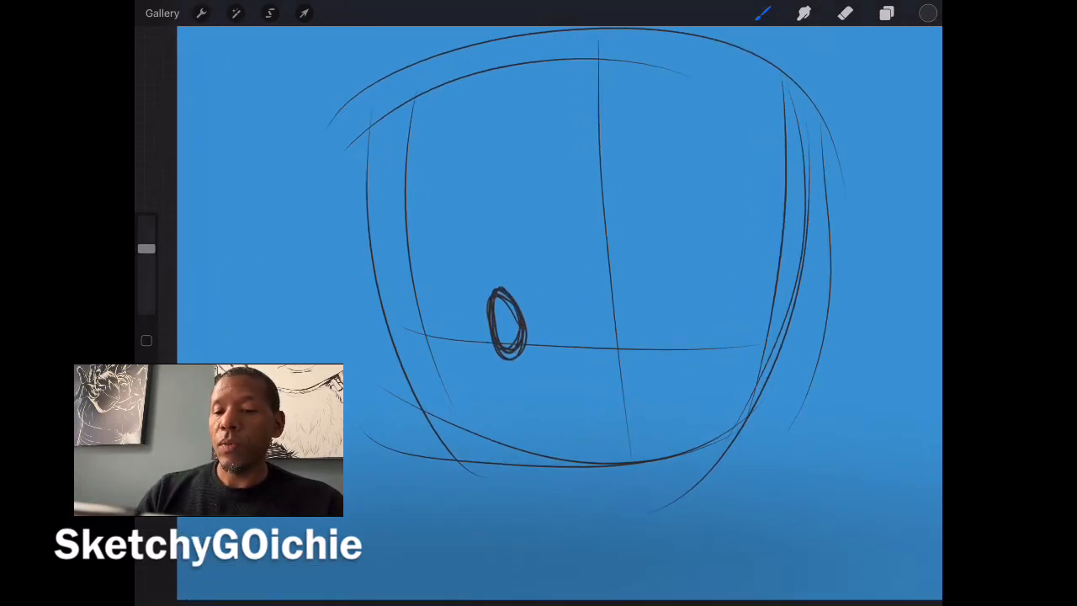
{"action": "left_click_drag", "start_coordinate": [505, 316], "coordinate": [513, 340]}
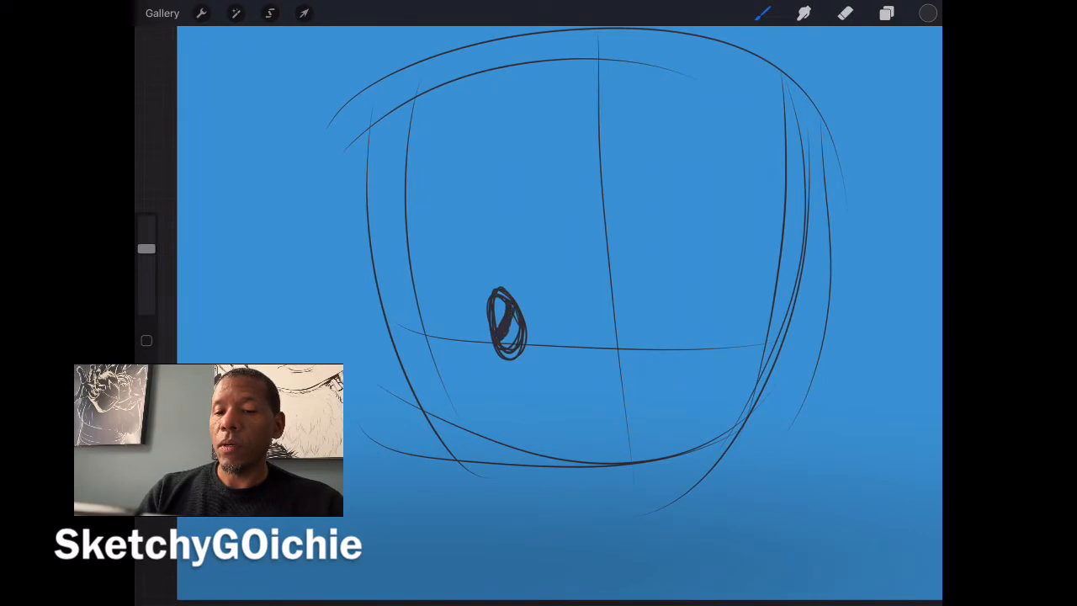
{"action": "left_click_drag", "start_coordinate": [505, 303], "coordinate": [514, 345]}
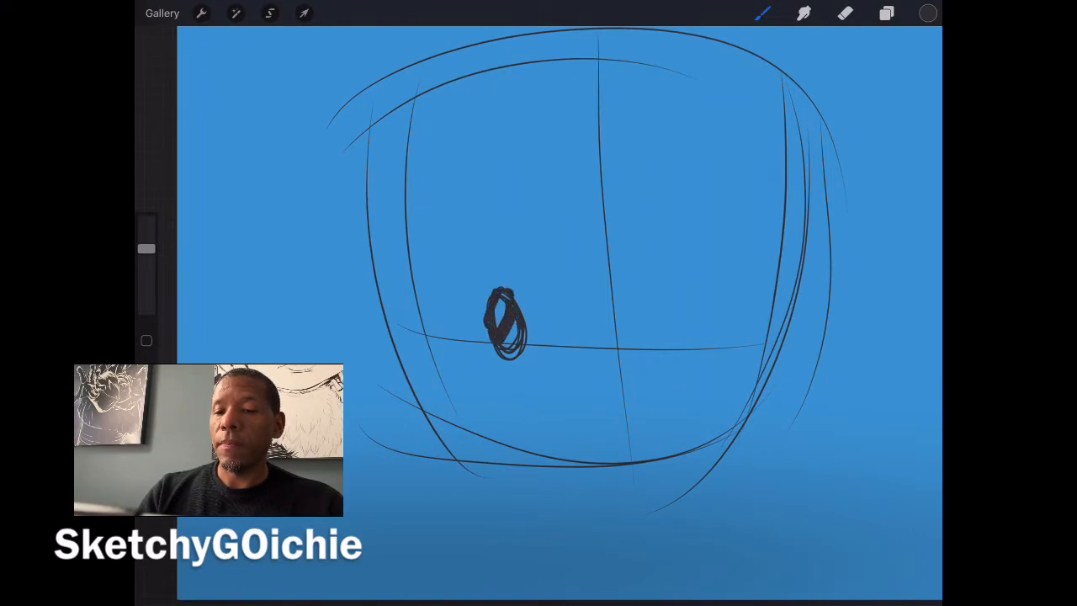
{"action": "left_click_drag", "start_coordinate": [458, 354], "coordinate": [485, 404]}
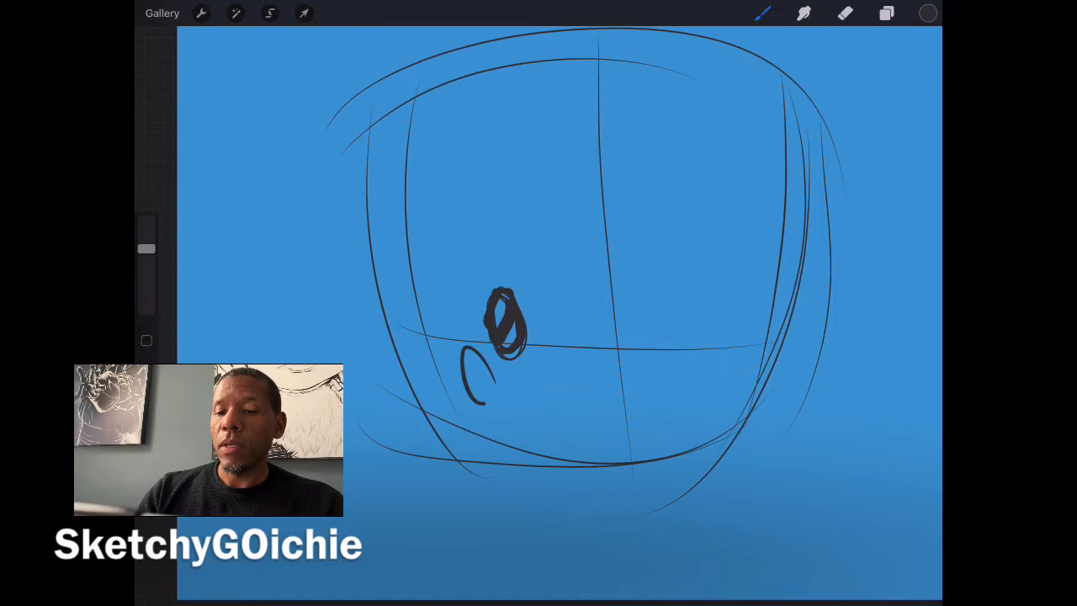
{"action": "left_click_drag", "start_coordinate": [467, 357], "coordinate": [485, 395]}
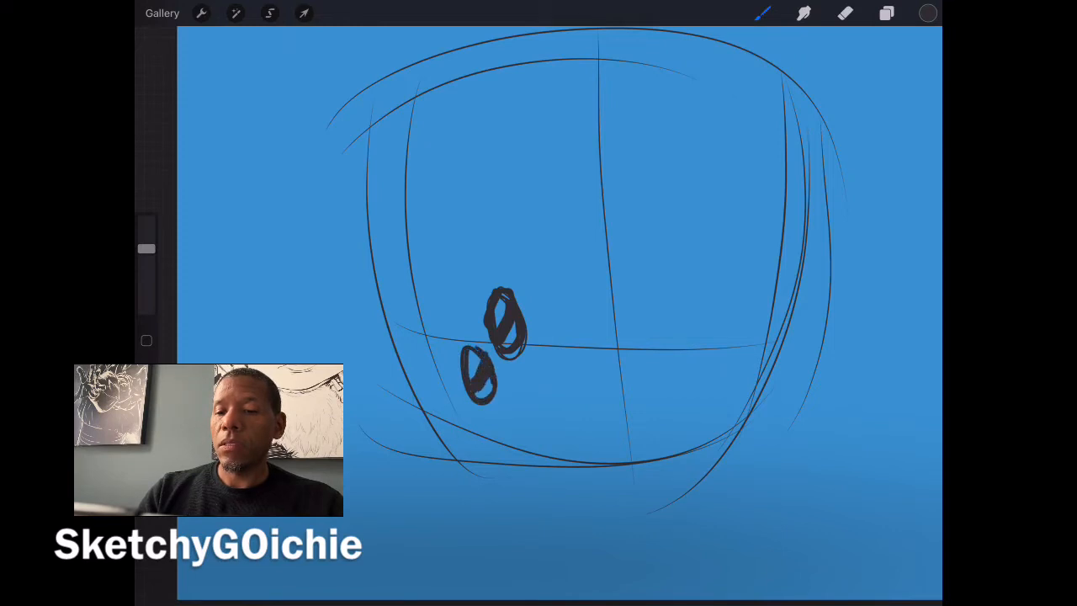
{"action": "left_click_drag", "start_coordinate": [505, 384], "coordinate": [525, 413]}
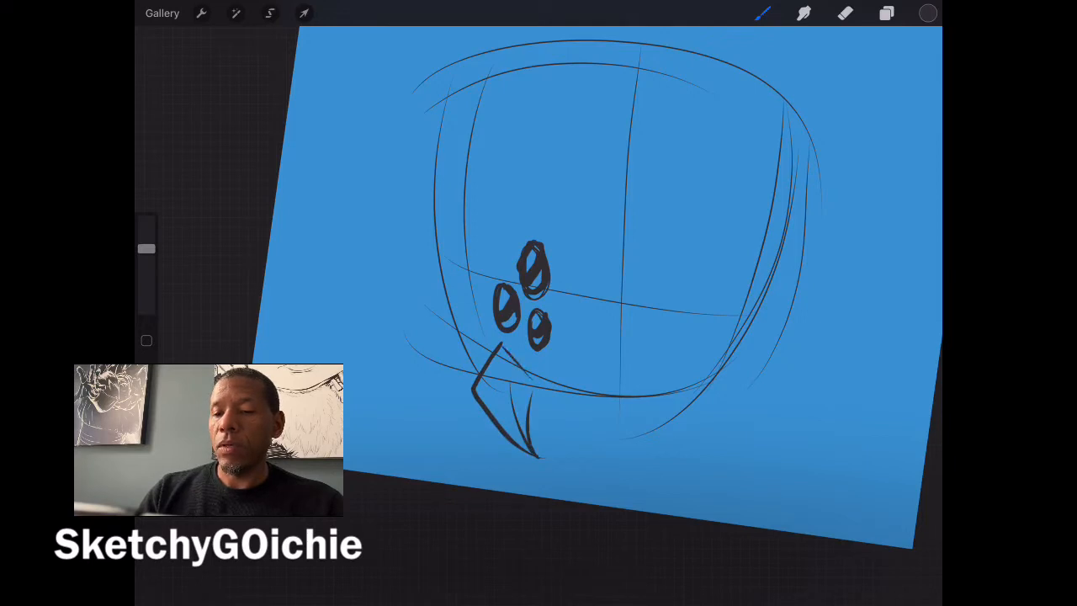
- Ink jagged fang strokes and mouthpart spikes below and beside the eyes
{"action": "left_click_drag", "start_coordinate": [505, 371], "coordinate": [555, 430]}
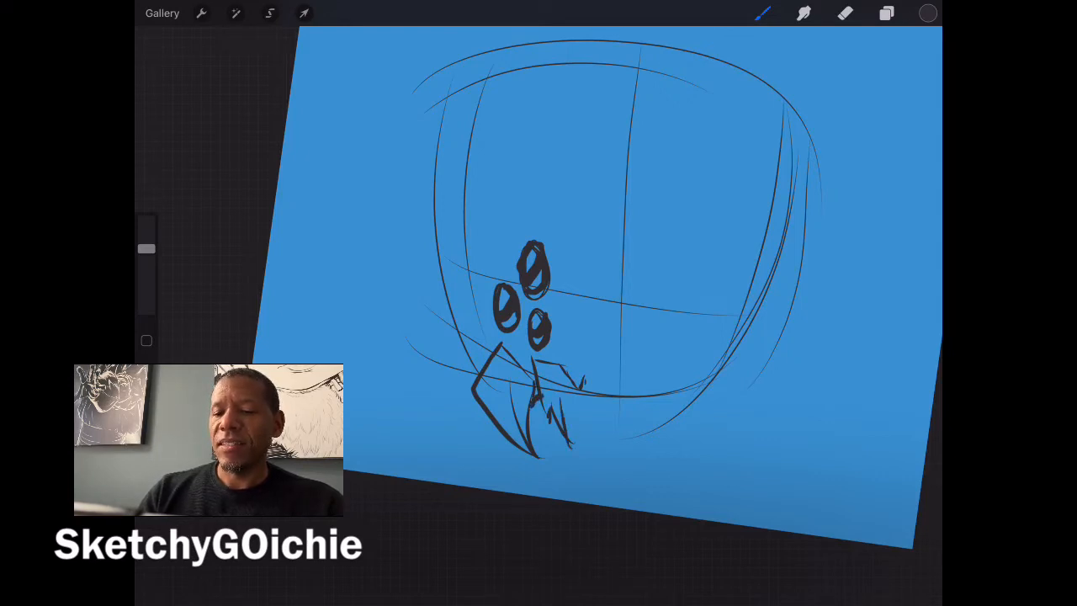
{"action": "left_click_drag", "start_coordinate": [471, 353], "coordinate": [581, 463]}
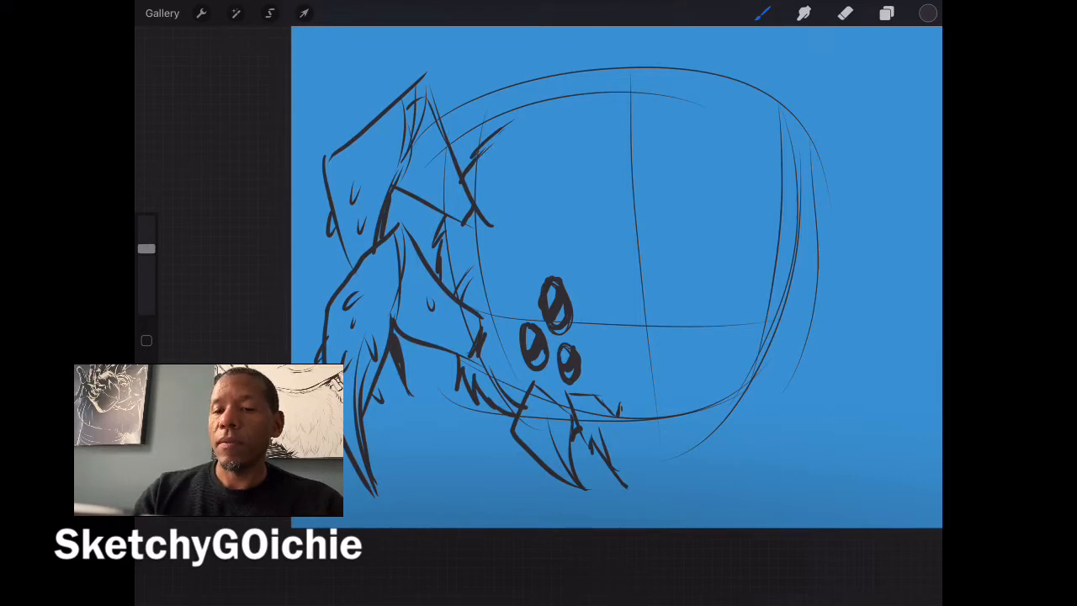
- Hatch fur texture over the head and body, then freehand-select the drawn half
{"action": "left_click", "coordinate": [845, 13]}
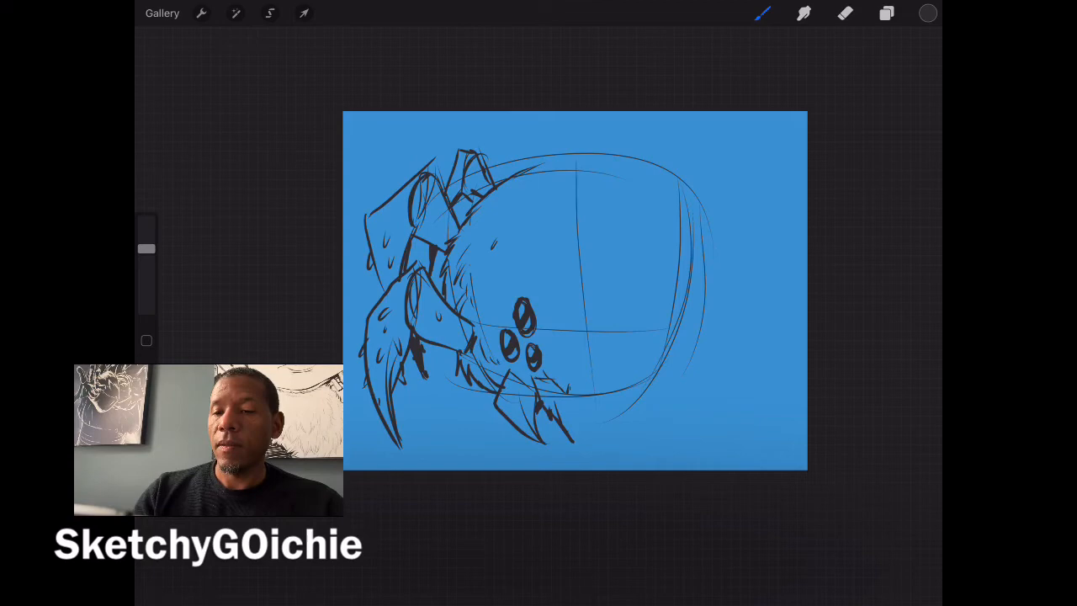
{"action": "left_click_drag", "start_coordinate": [539, 168], "coordinate": [573, 143]}
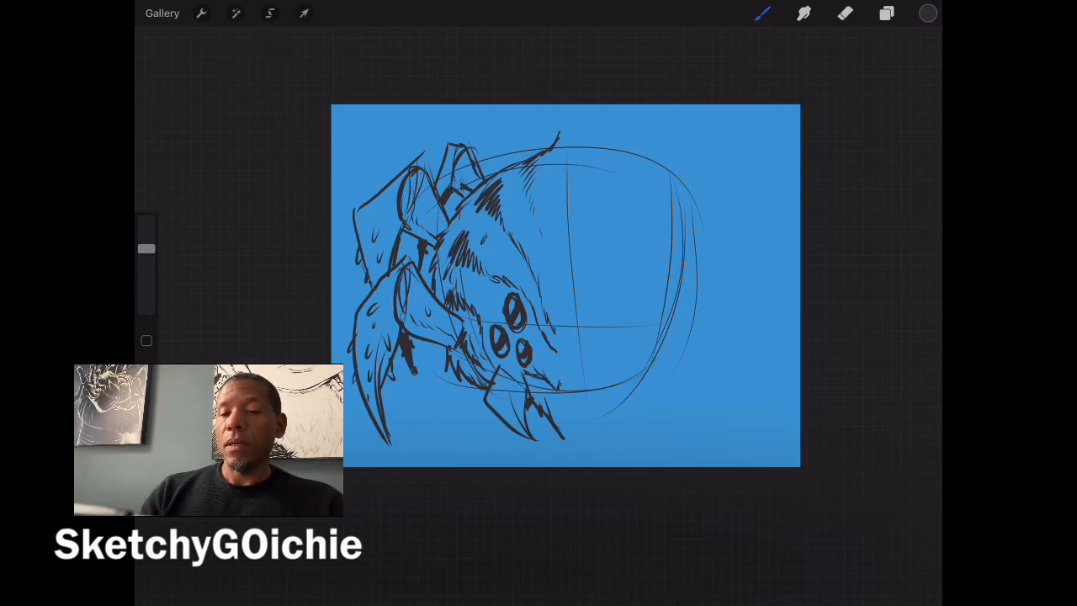
{"action": "left_click", "coordinate": [303, 13]}
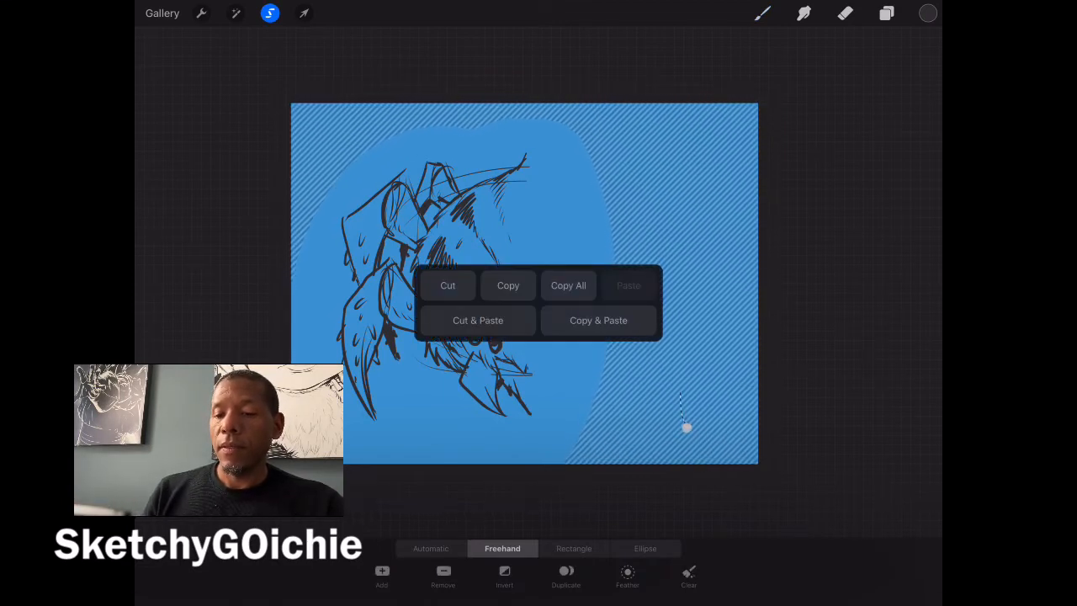
- Copy & Paste the selected half and flip it horizontally to form the right side
{"action": "left_click", "coordinate": [599, 319]}
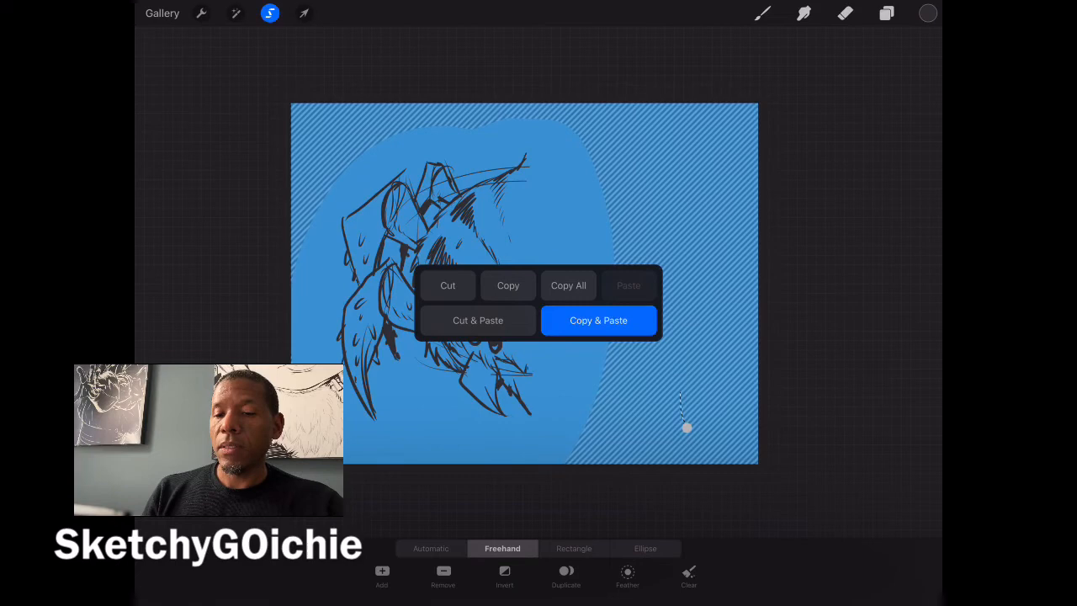
{"action": "left_click", "coordinate": [599, 320]}
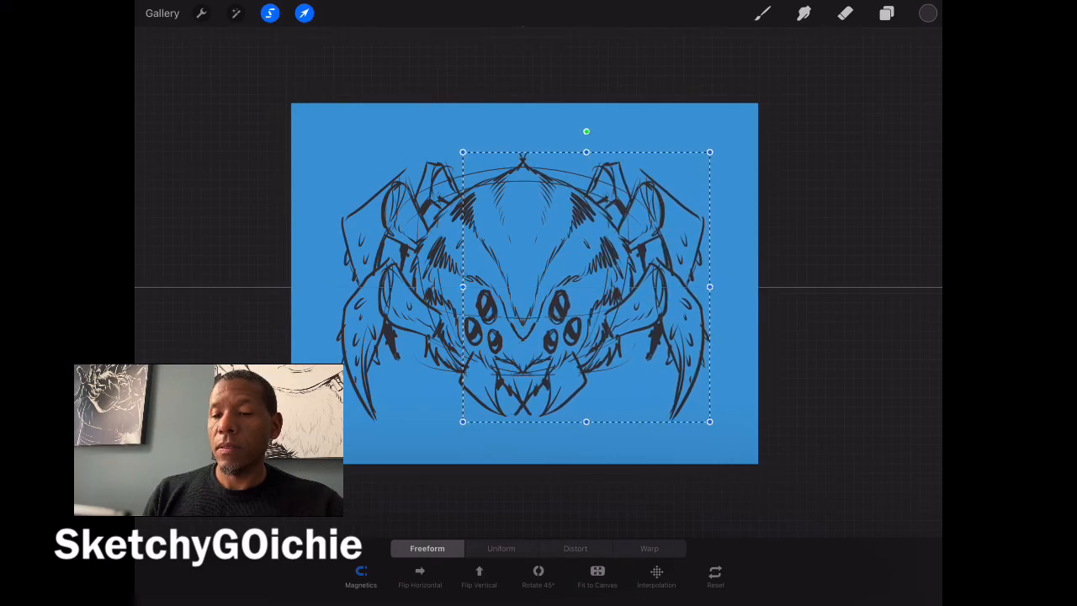
- Merge the mirrored half down into Layer 2 and scale the whole spider slightly smaller
{"action": "left_click", "coordinate": [886, 14]}
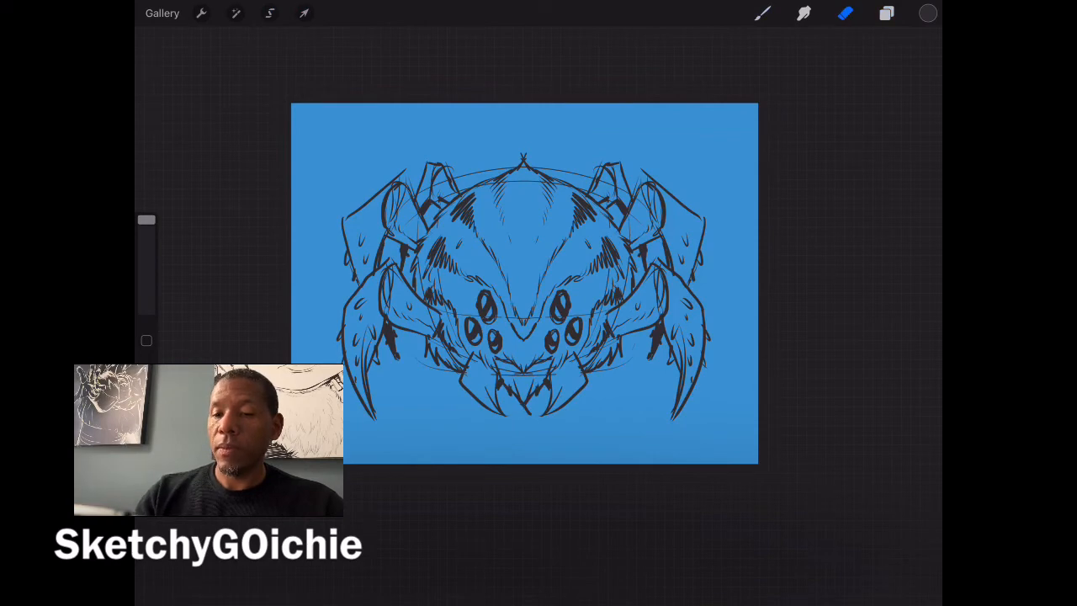
{"action": "left_click", "coordinate": [885, 14]}
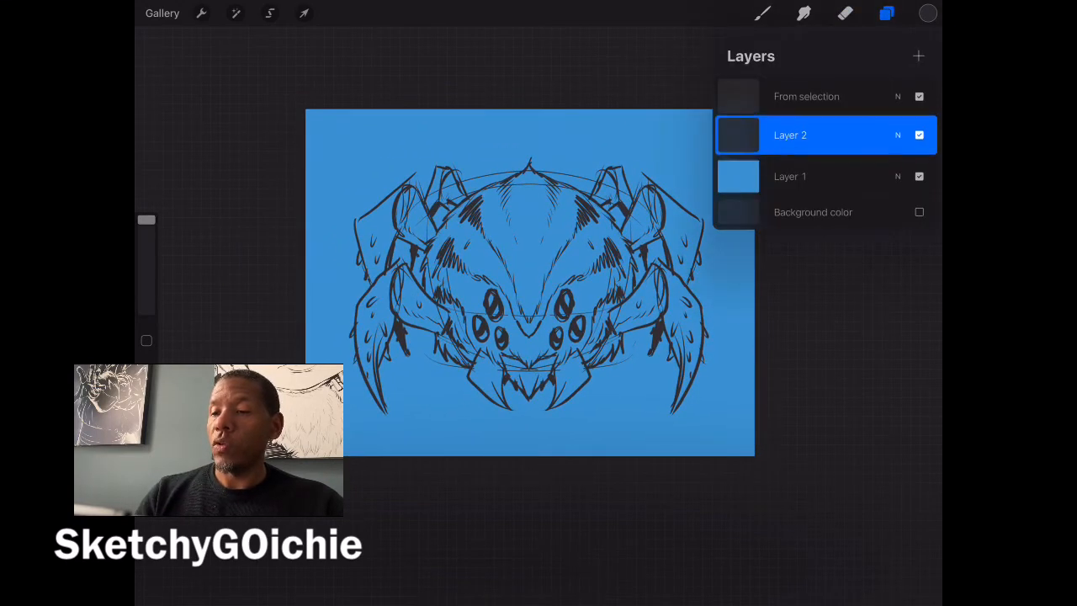
{"action": "left_click", "coordinate": [303, 14]}
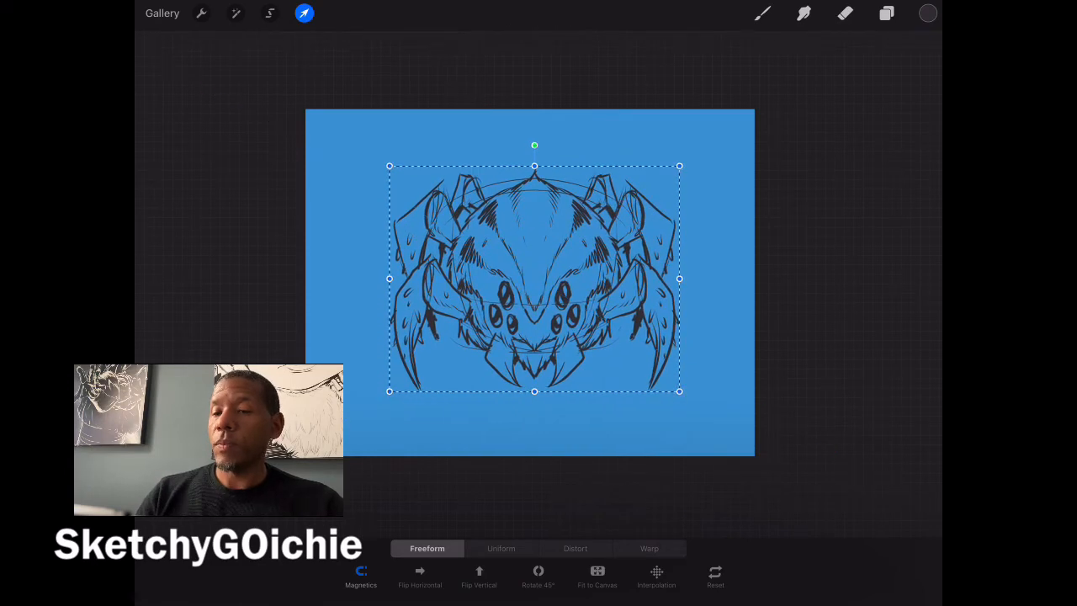
{"action": "left_click", "coordinate": [885, 13]}
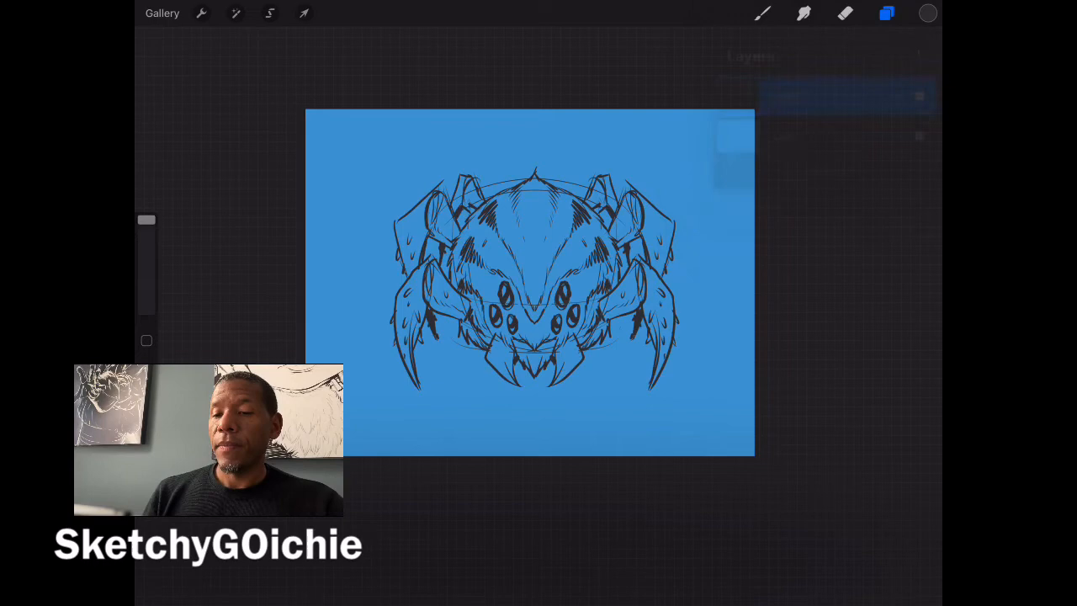
{"action": "left_click", "coordinate": [845, 14]}
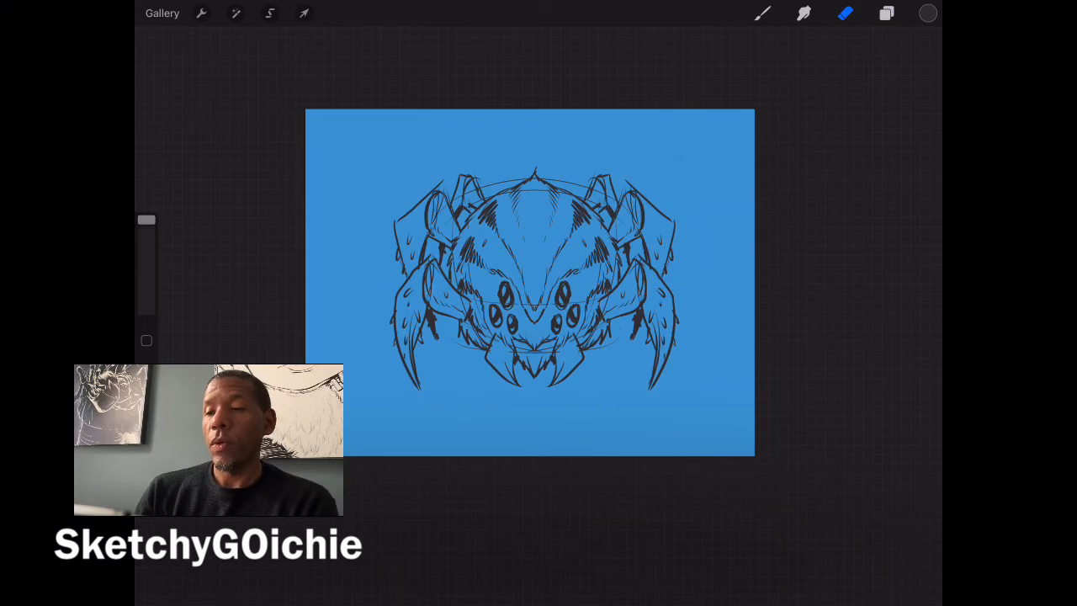
- Switch to the brush and choose white, undoing a stray stroke
{"action": "left_click", "coordinate": [926, 13]}
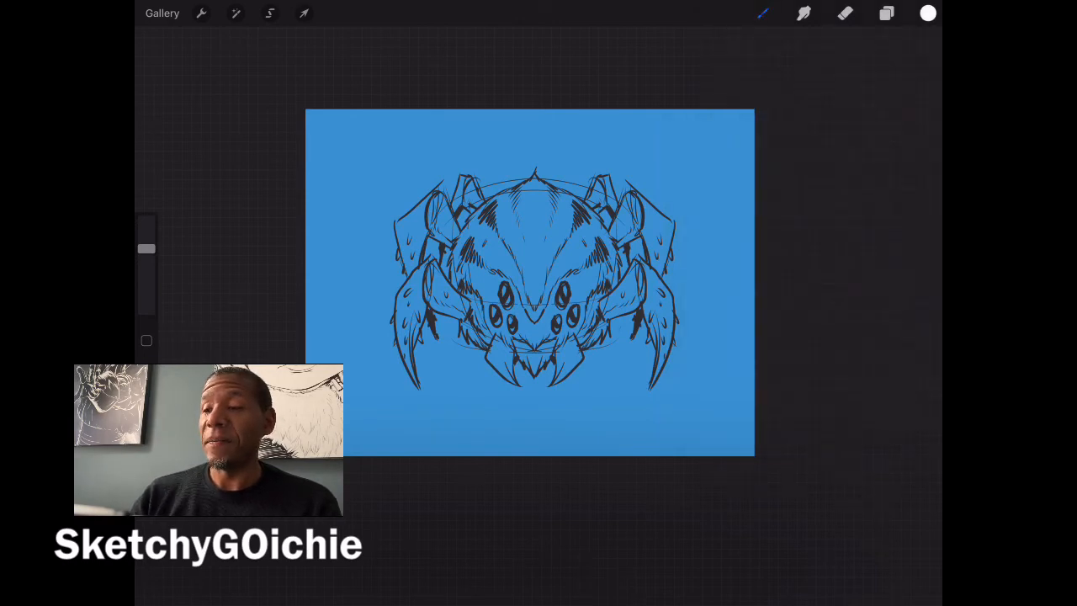
{"action": "left_click", "coordinate": [885, 14]}
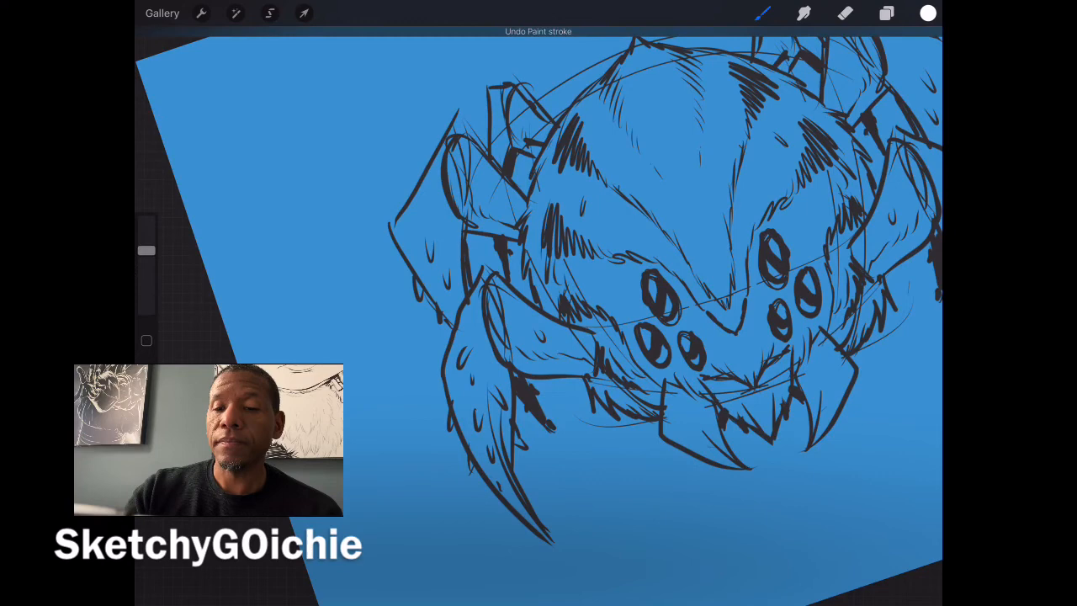
- Paint a white highlight stroke along the spider's upper leg
{"action": "left_click_drag", "start_coordinate": [407, 236], "coordinate": [434, 176]}
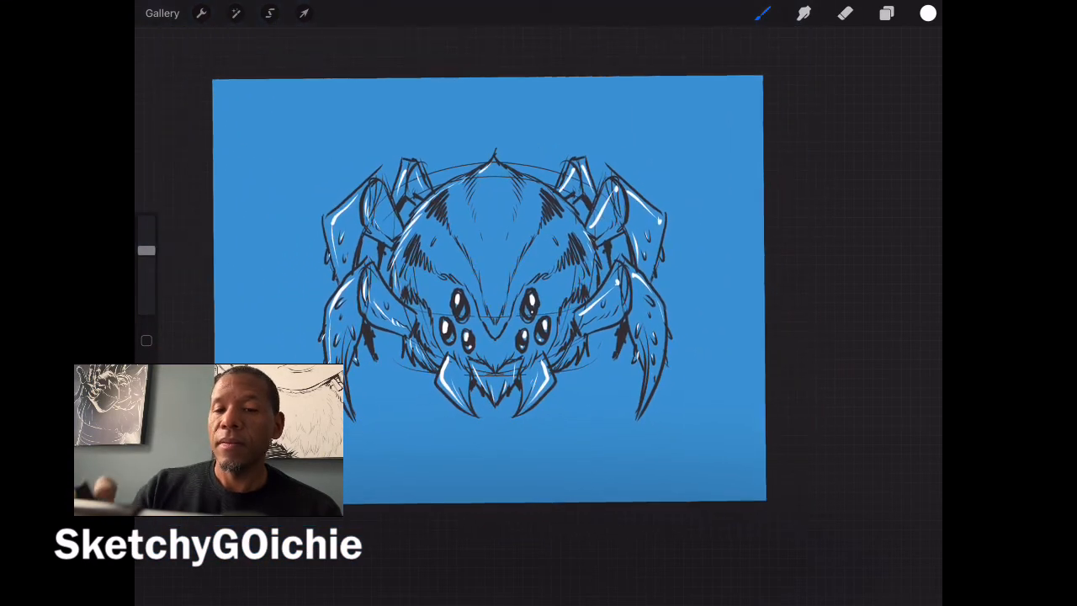
- Select the line-work and highlight layers together and drag the spider into place
{"action": "left_click", "coordinate": [303, 14]}
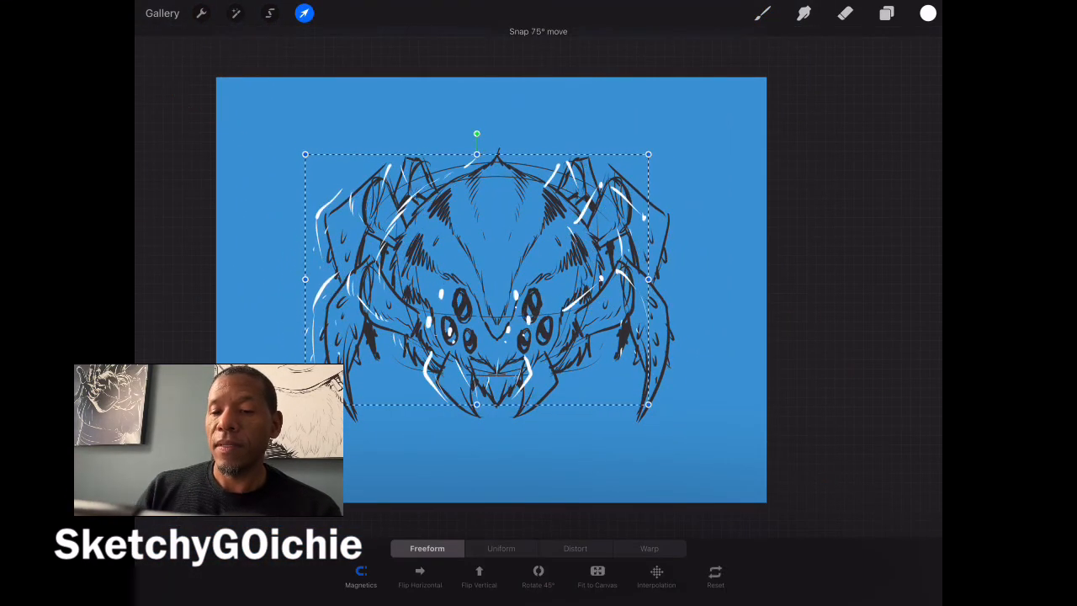
{"action": "left_click", "coordinate": [885, 13]}
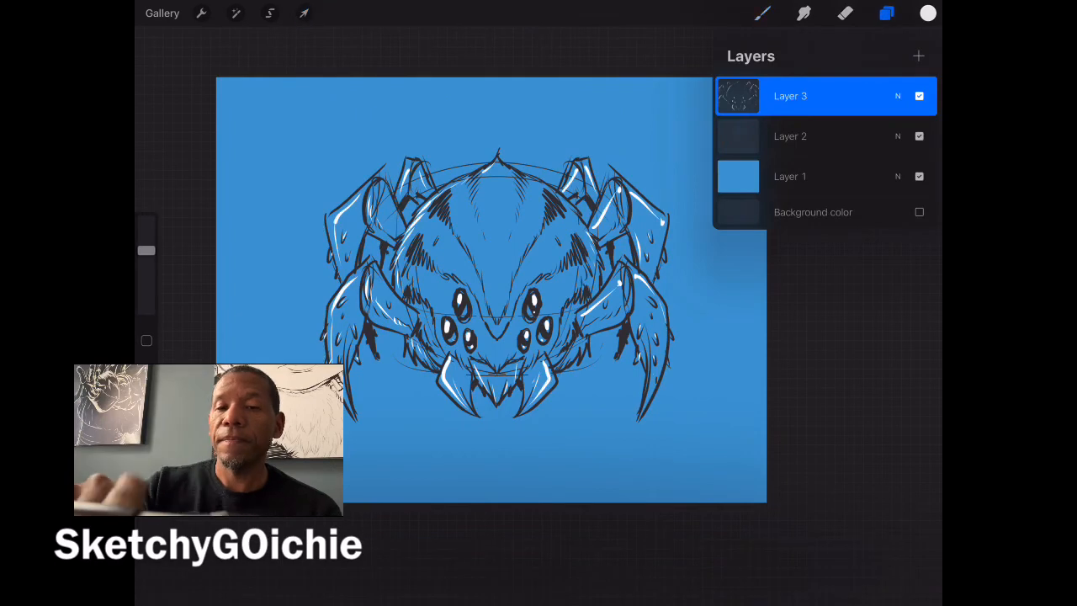
{"action": "left_click", "coordinate": [303, 14]}
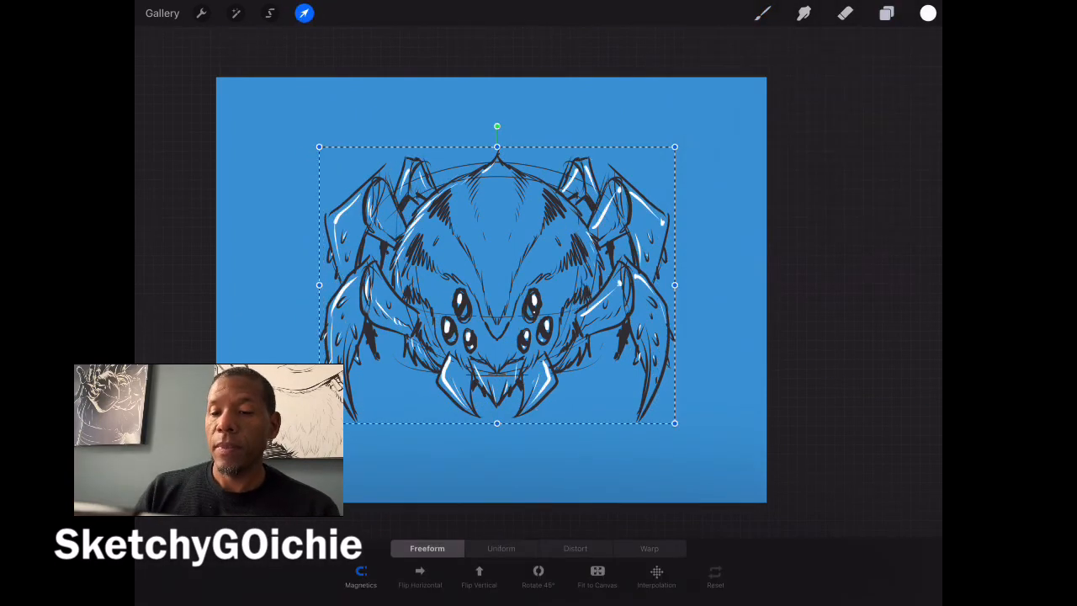
{"action": "left_click_drag", "start_coordinate": [496, 286], "coordinate": [497, 269]}
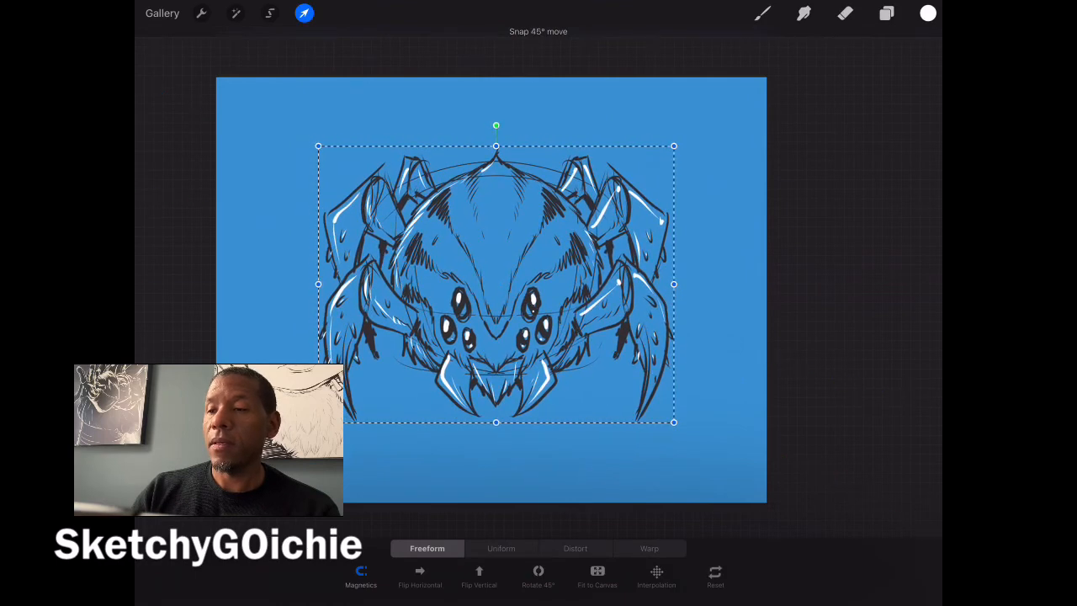